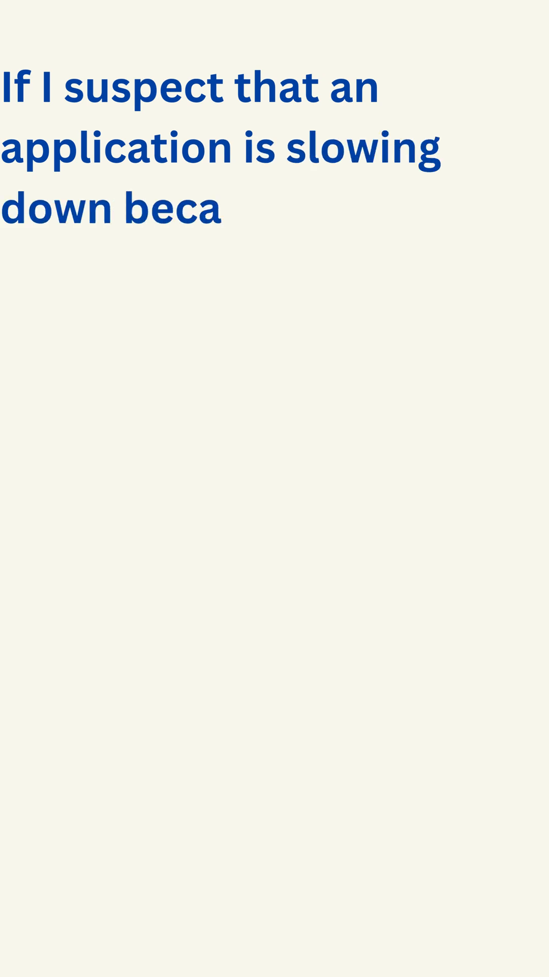
text(use one of the pods is consuming excessive CPU or memory, I star)
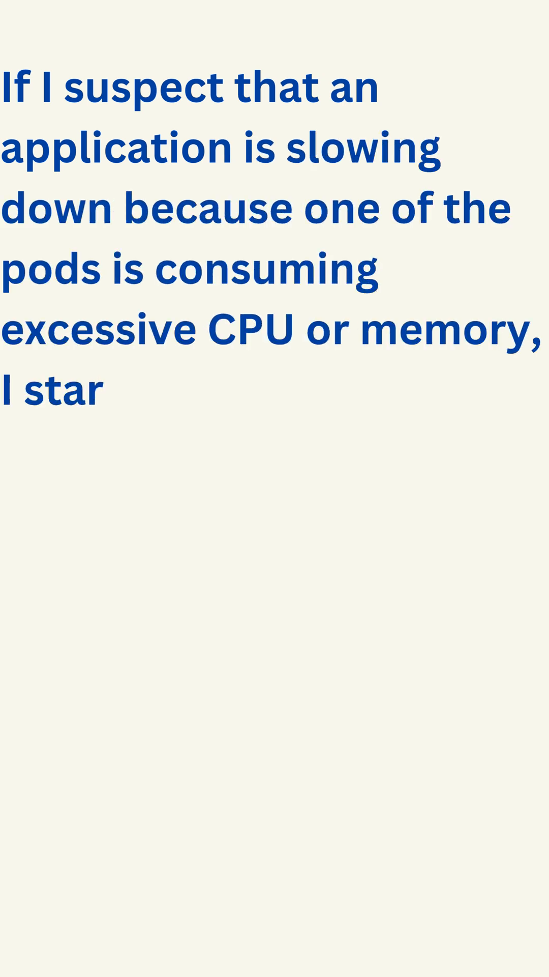
text(t by using the Kubernetes command-line tool kubectl top to monitor resource usage.)
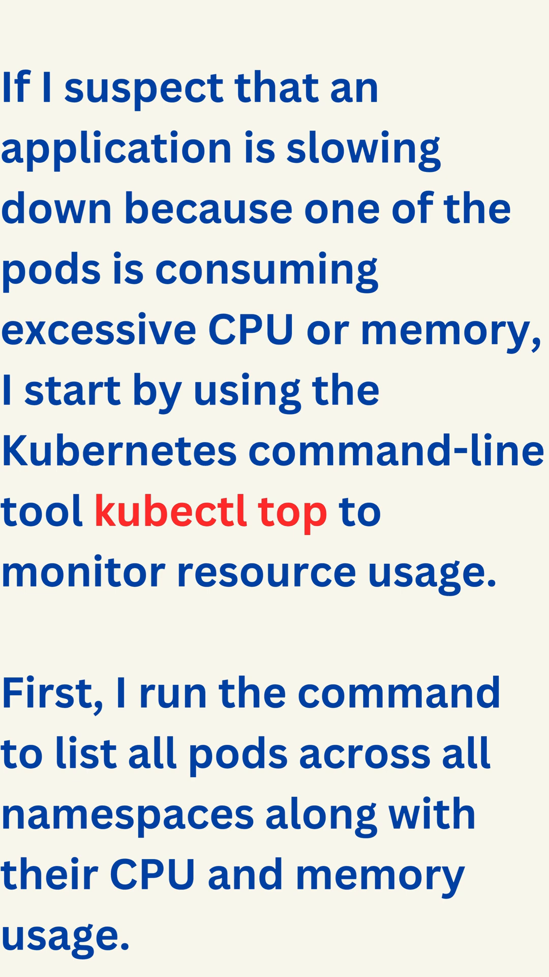
scroll(down, 3)
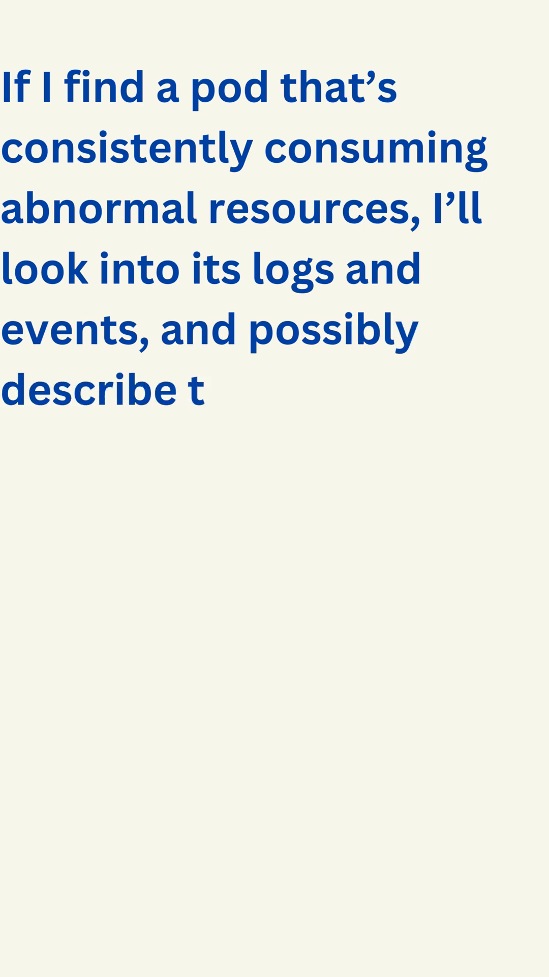
text(he pod to check for restarts or)
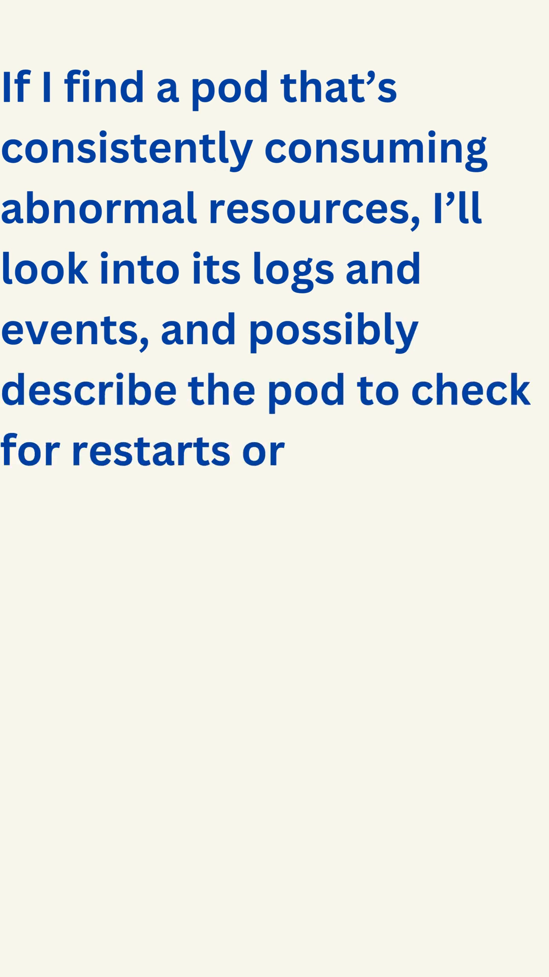